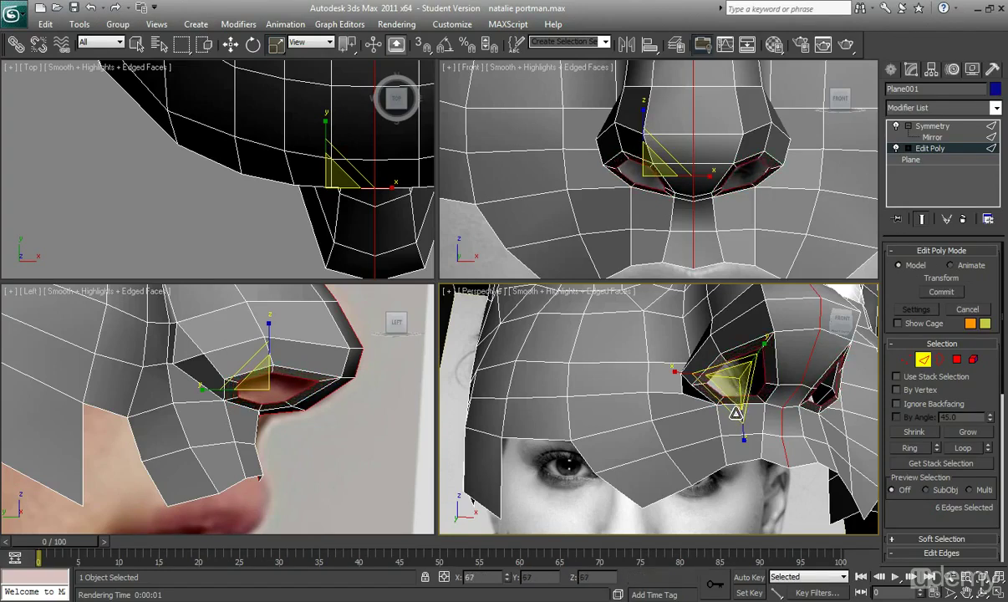
Push the selected nostril faces up into the nose to form the opening.
drag(736, 414, 739, 410)
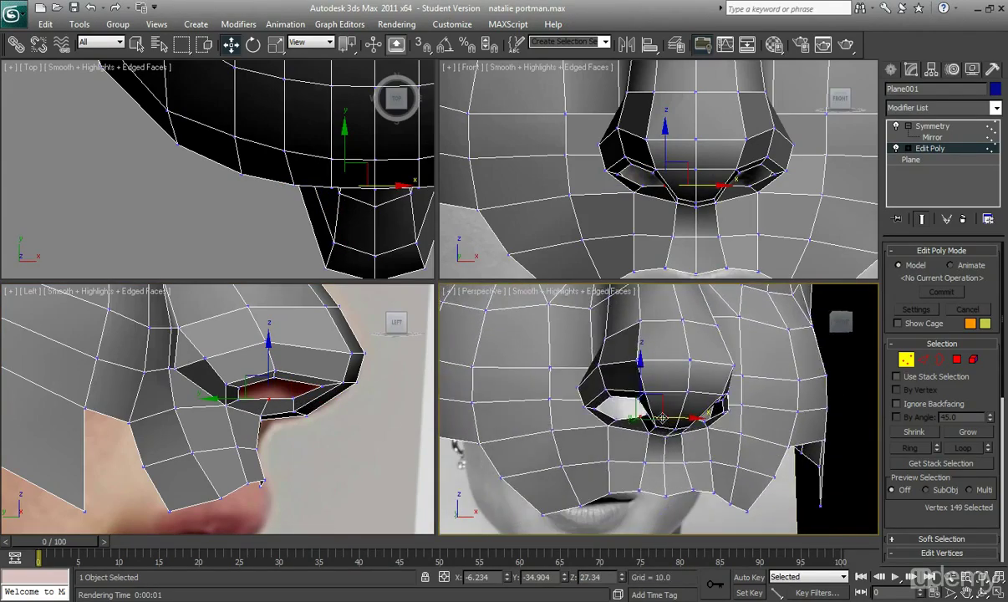
click(923, 359)
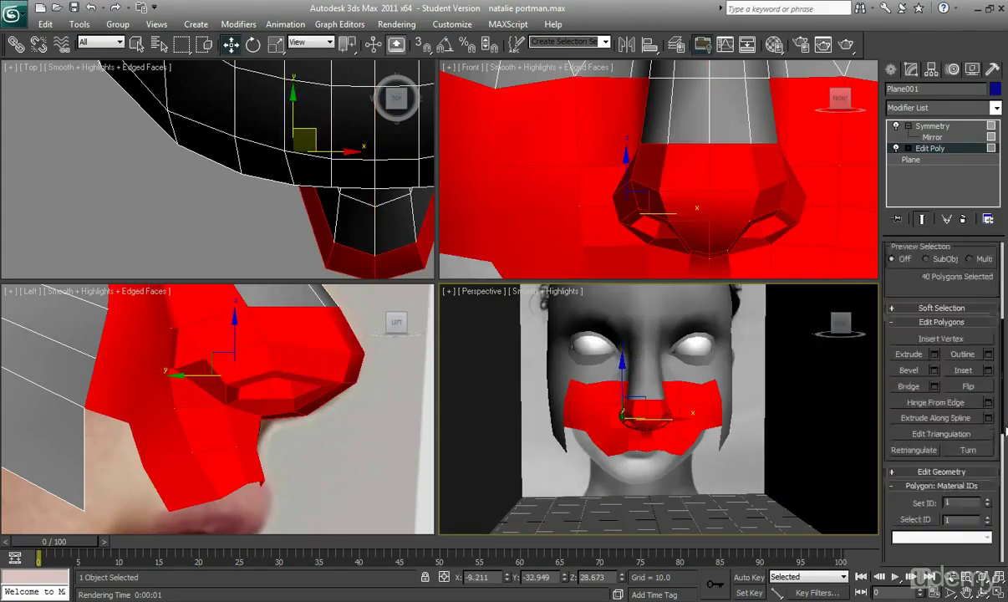
Scroll the Edit Poly rollout down to the Smoothing Groups section.
scroll(down, 3)
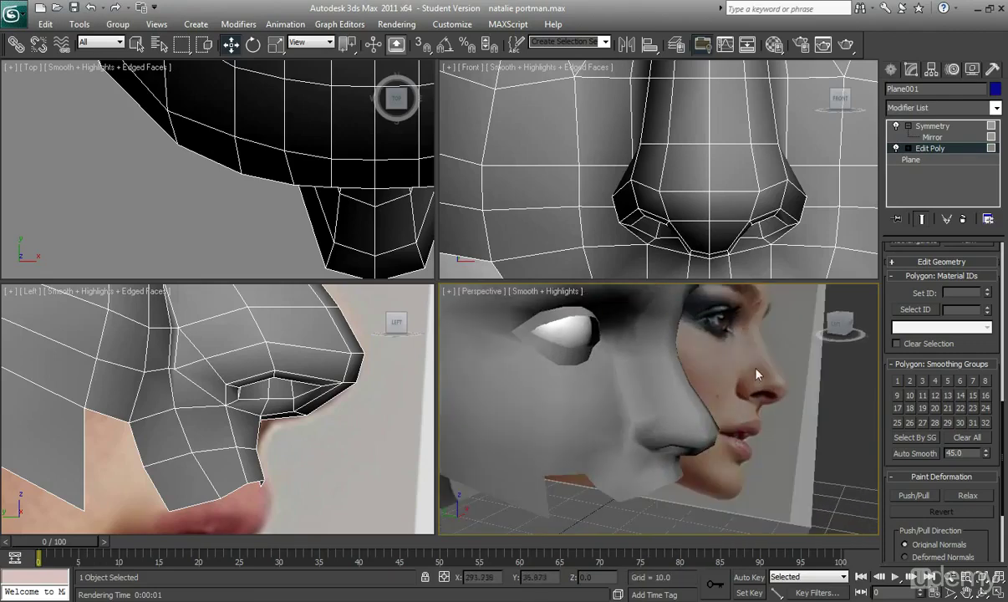
mouse_move(805, 386)
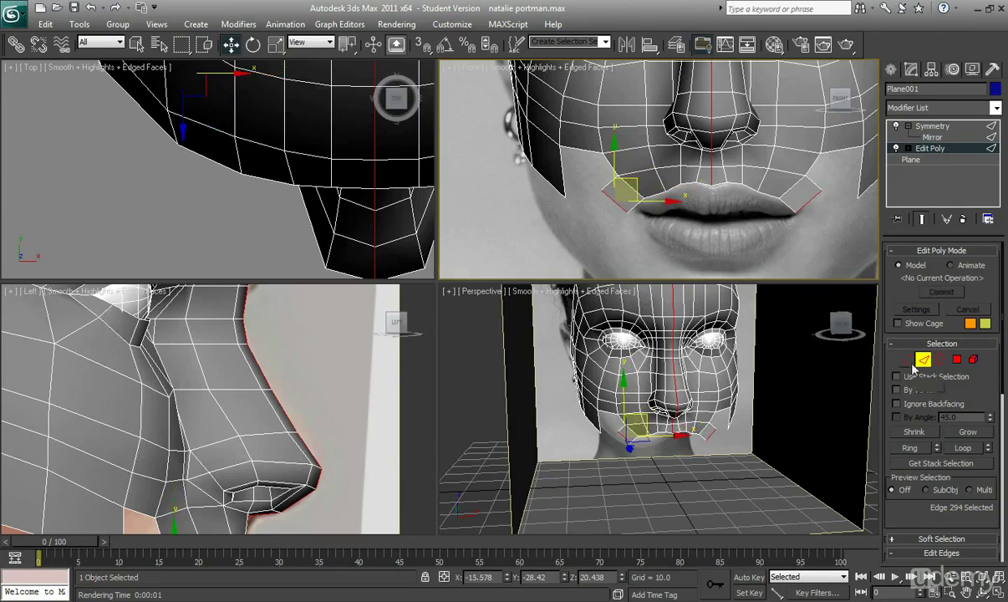
Select a border edge along the lip line in the Front viewport.
click(906, 359)
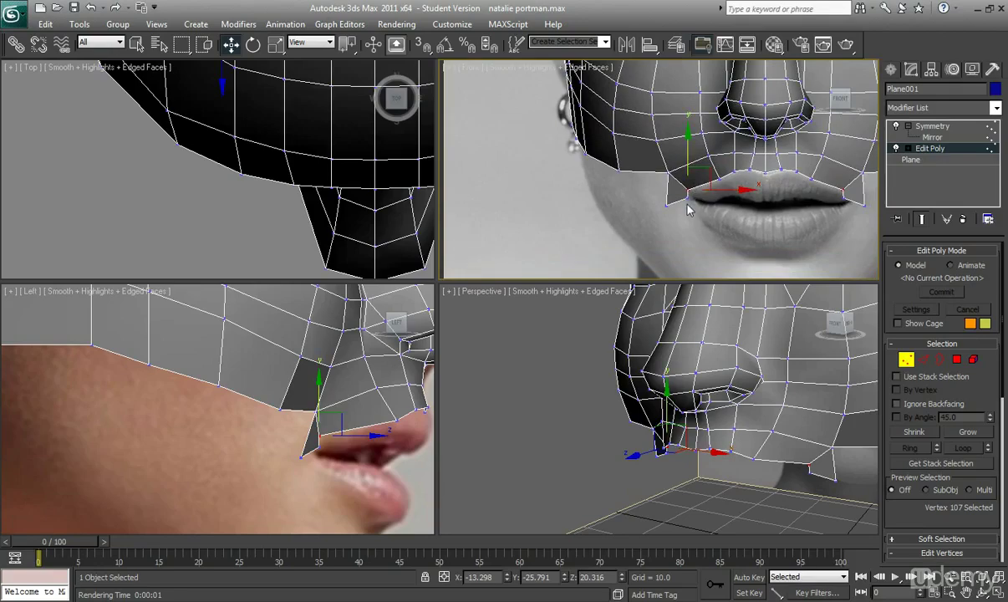
mouse_move(867, 359)
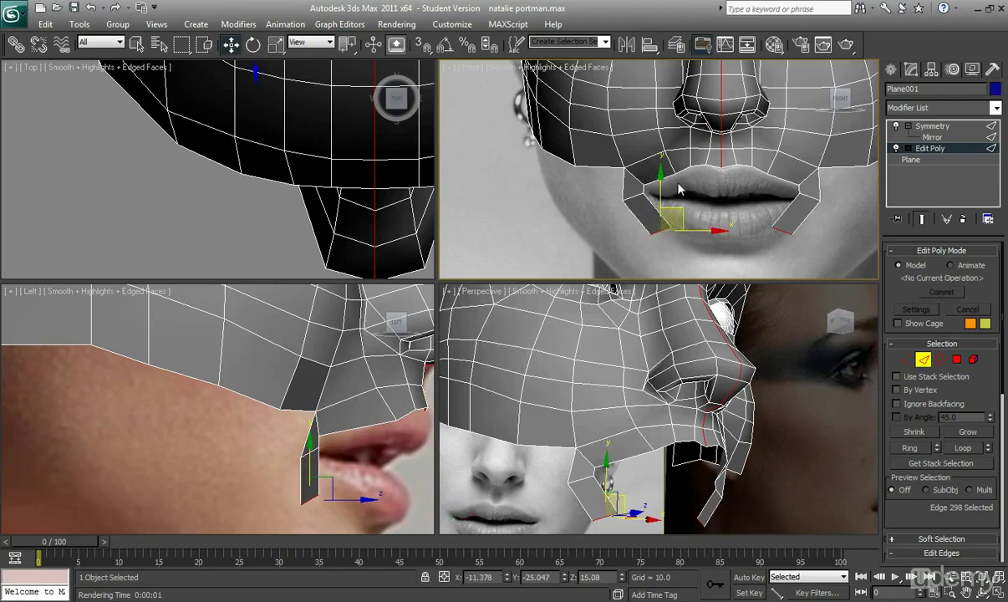
Select the edge at the mouth corner to extrude the lip profile from.
click(905, 359)
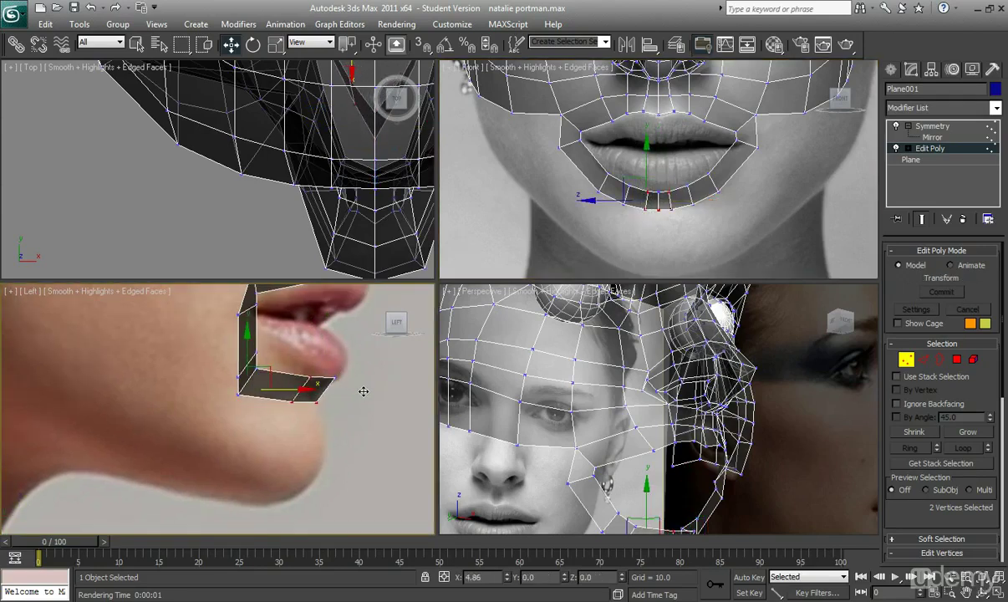
Zoom out and orbit the Perspective view until the half-head and both reference photos show.
drag(305, 388, 311, 389)
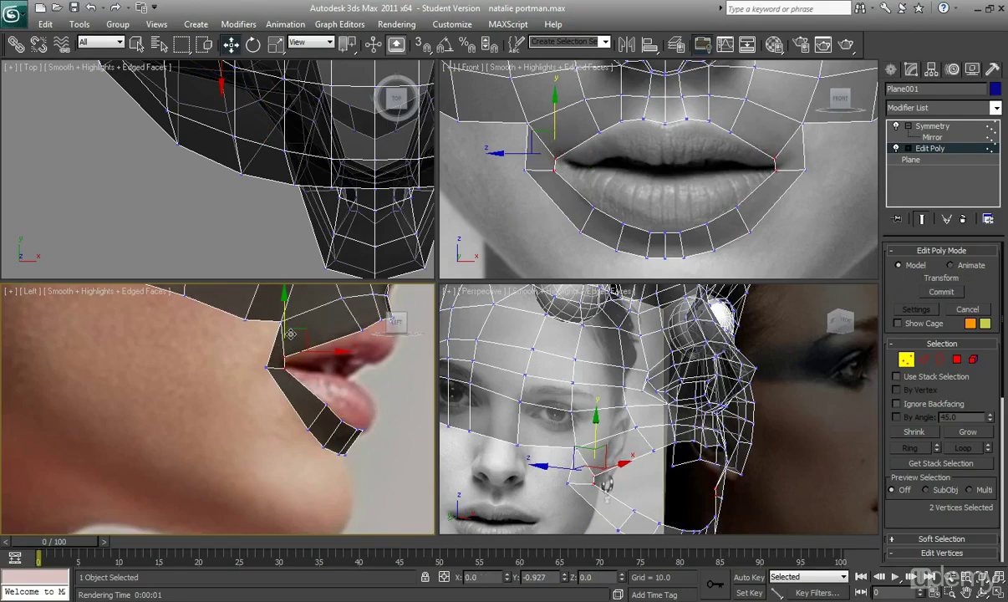
drag(297, 334, 343, 346)
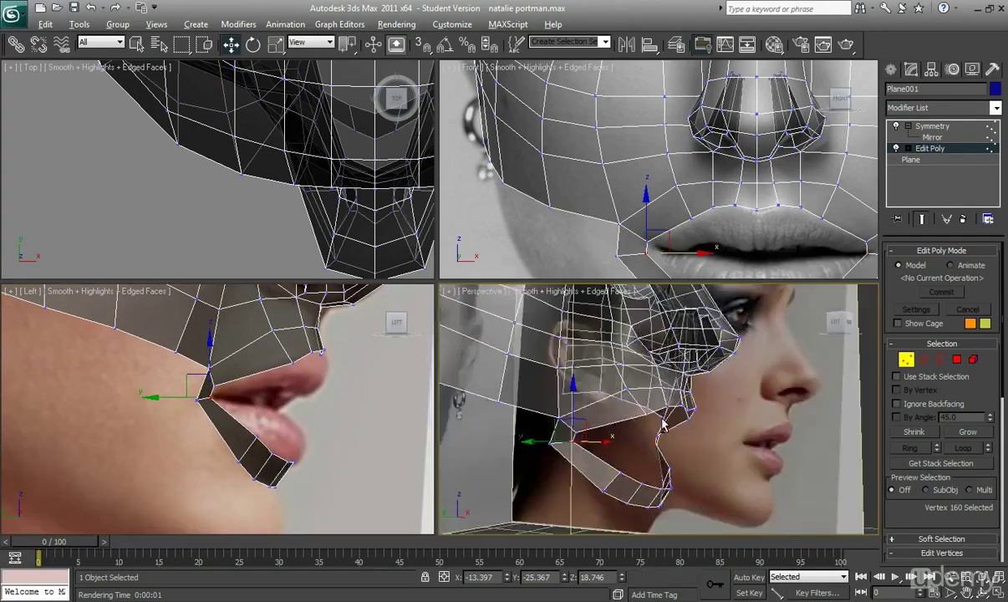
drag(660, 418, 522, 409)
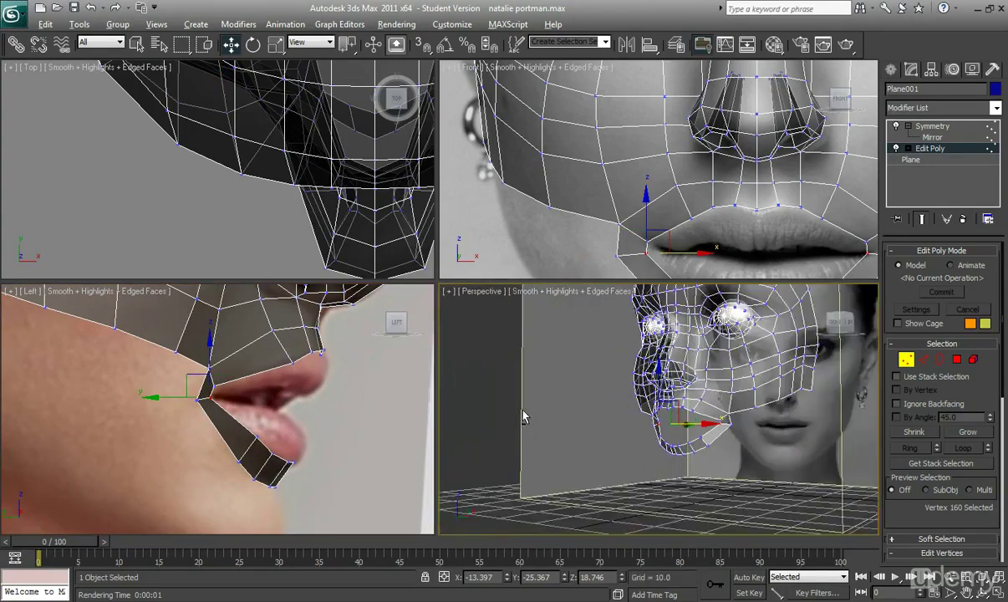
drag(521, 415, 640, 428)
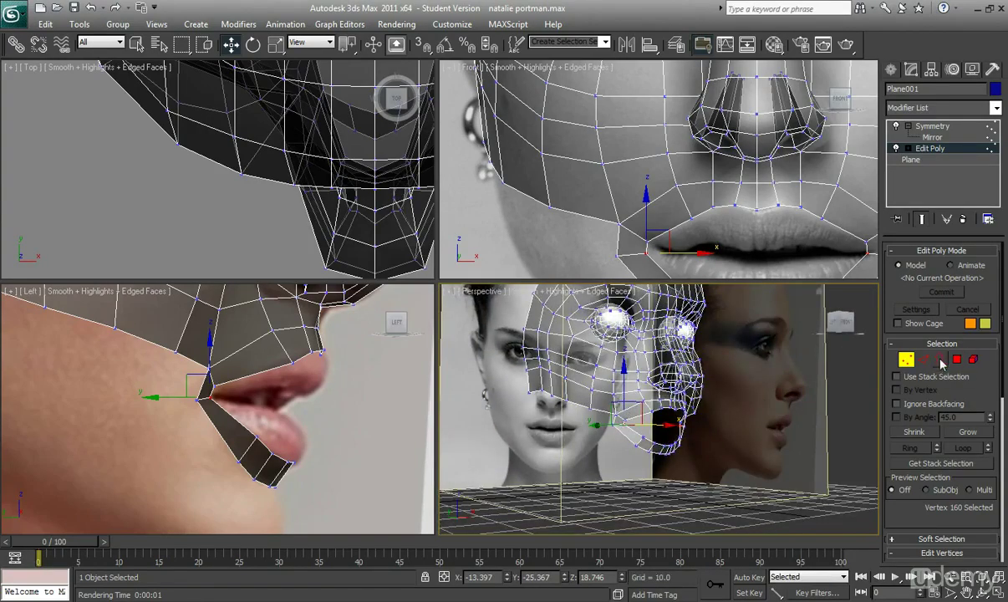
Switch the head mesh to Edge sub-object mode and zoom the Front view onto nose and lips.
click(956, 359)
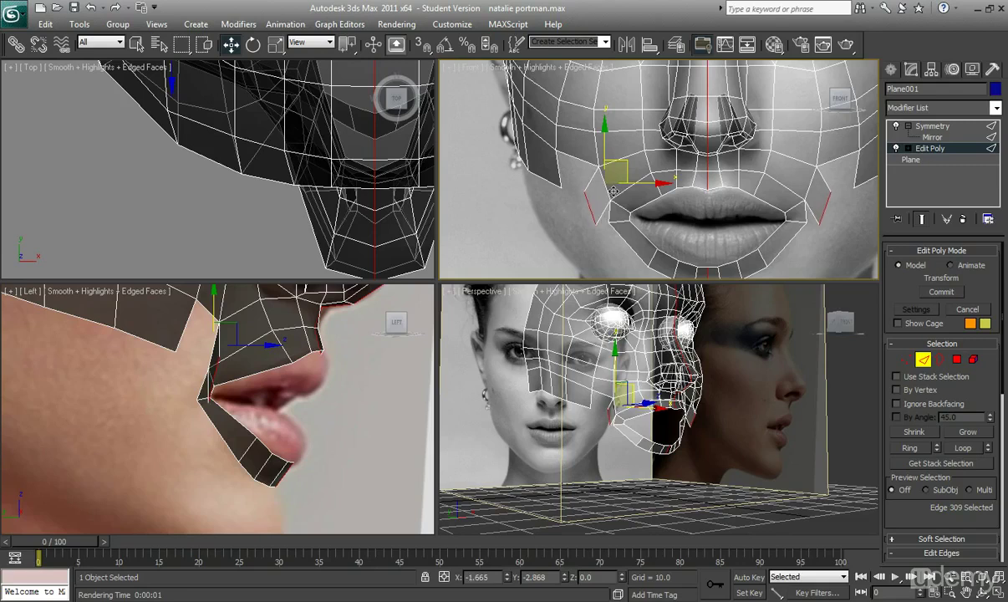
drag(612, 191, 612, 185)
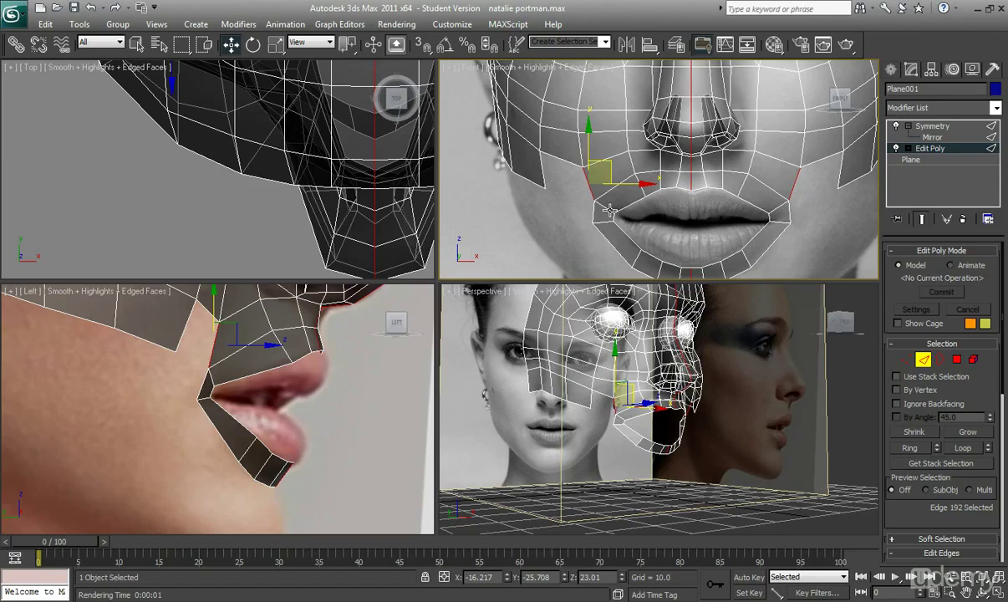
mouse_move(628, 229)
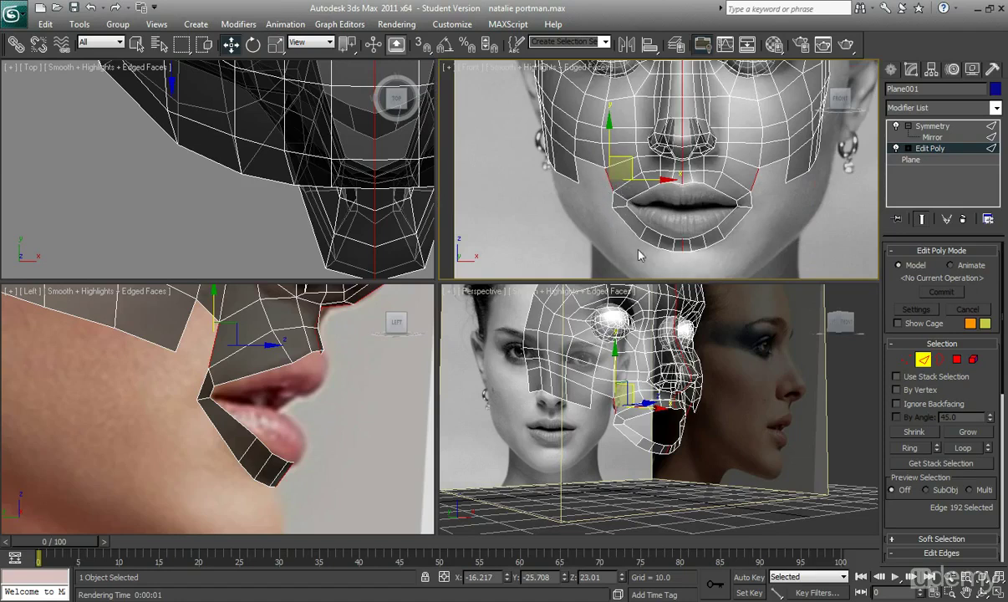
mouse_move(656, 265)
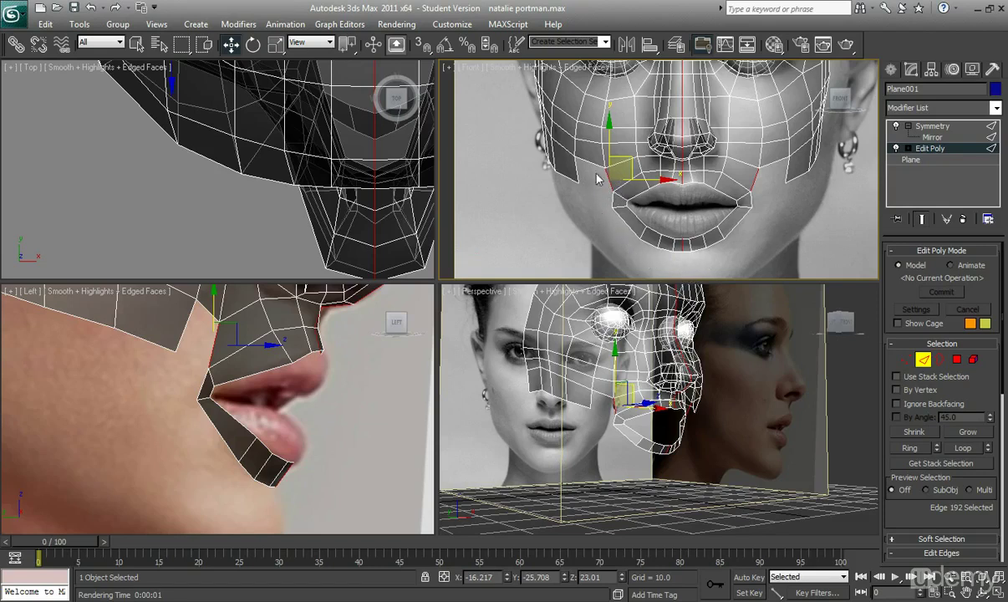
mouse_move(710, 275)
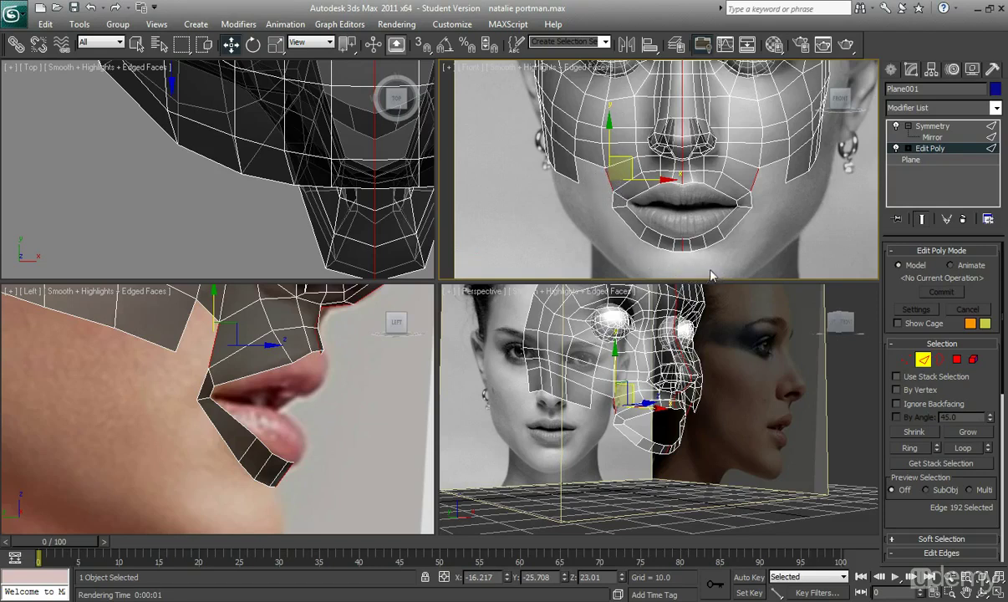